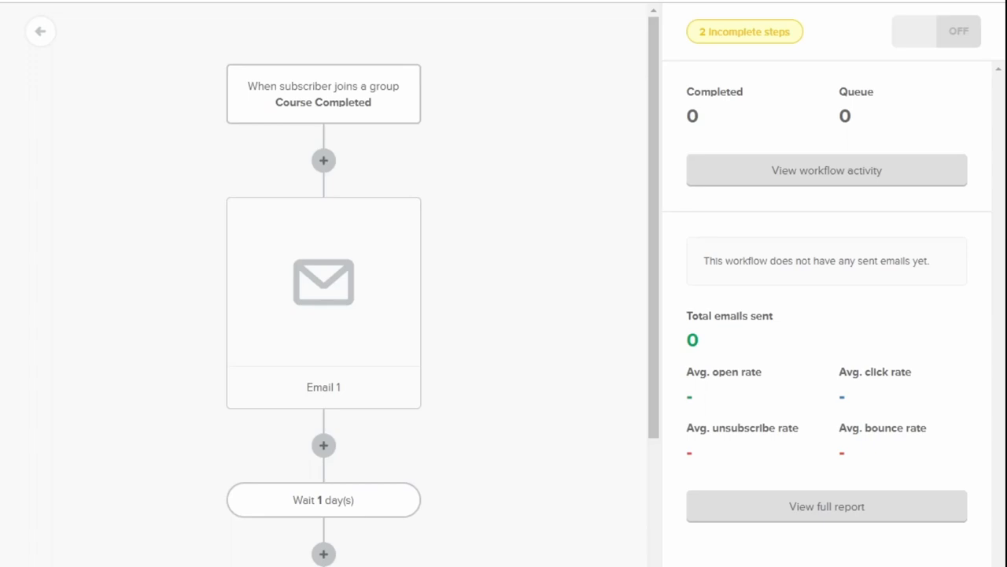
{"action": "mouse_move", "coordinate": [443, 114]}
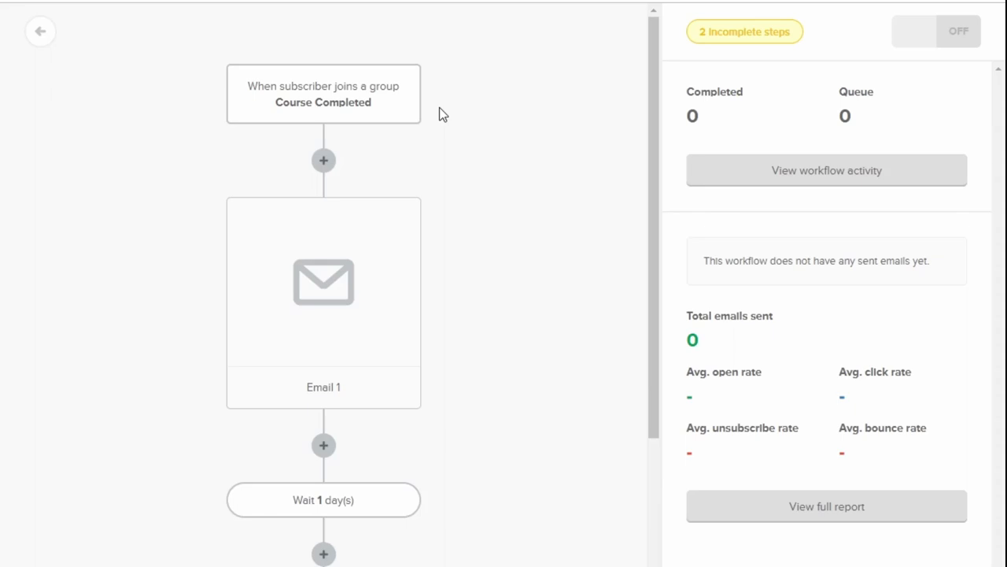
{"action": "mouse_move", "coordinate": [347, 245]}
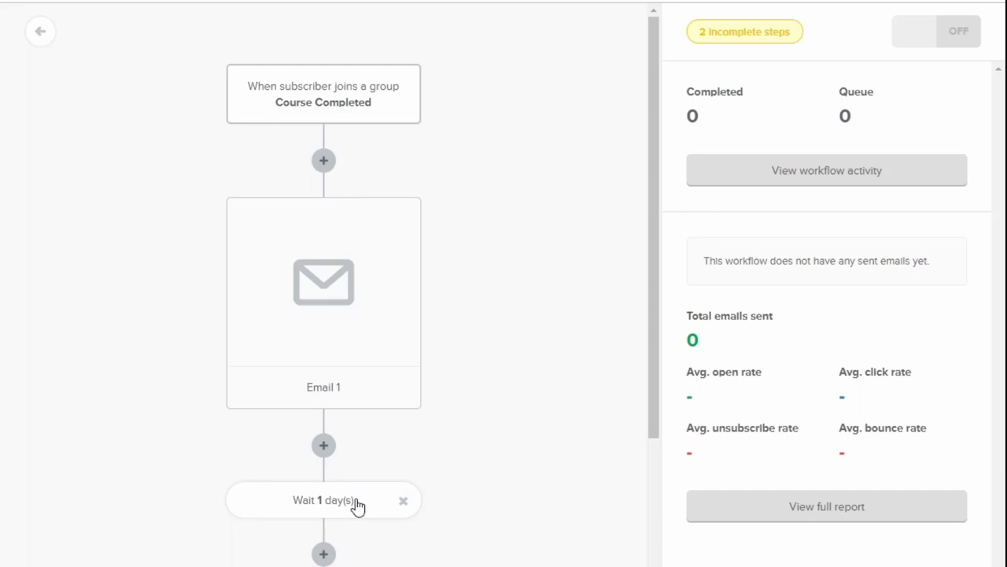
{"action": "scroll", "scroll_direction": "down", "scroll_amount": 3}
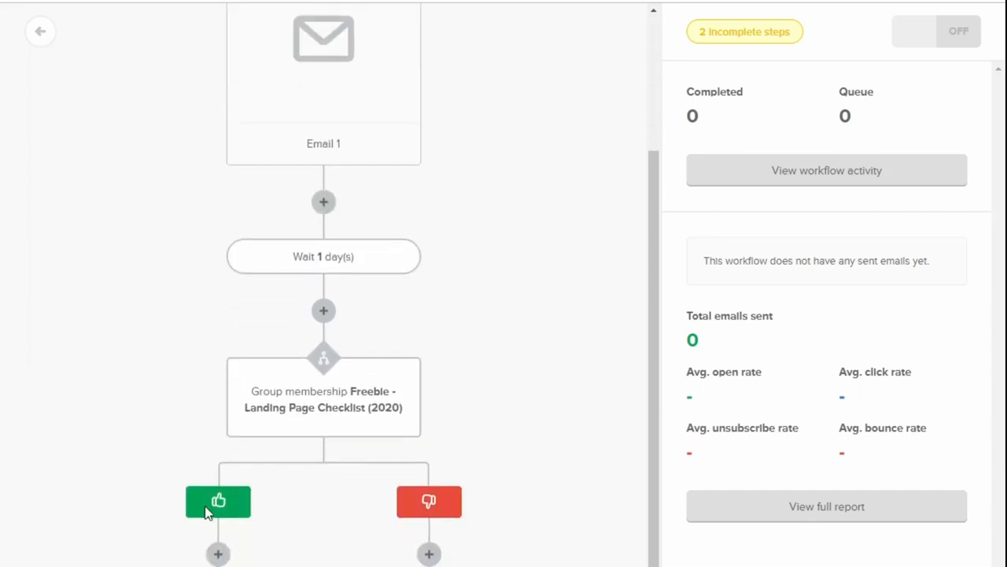
{"action": "scroll", "scroll_direction": "down", "scroll_amount": 3}
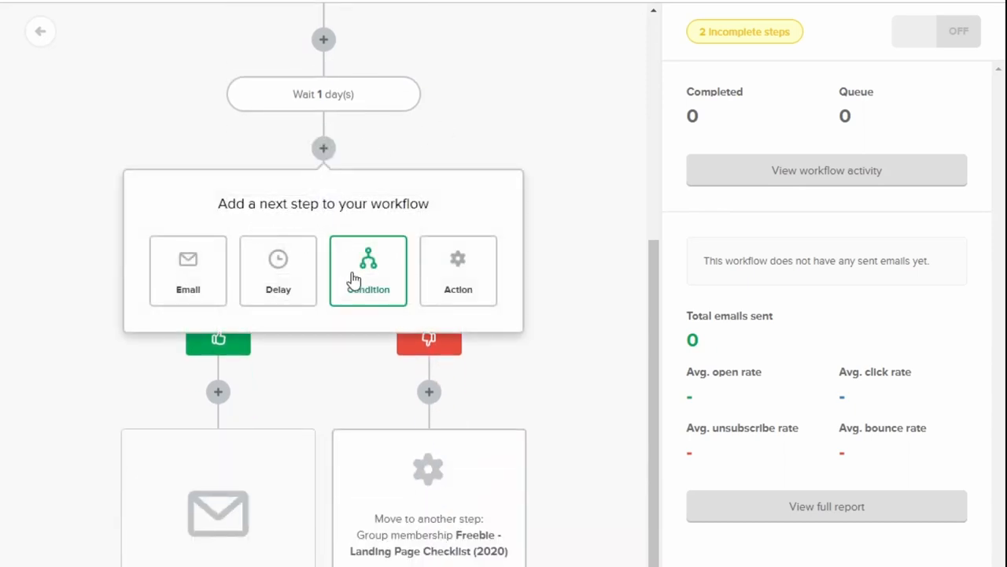
{"action": "mouse_move", "coordinate": [459, 272]}
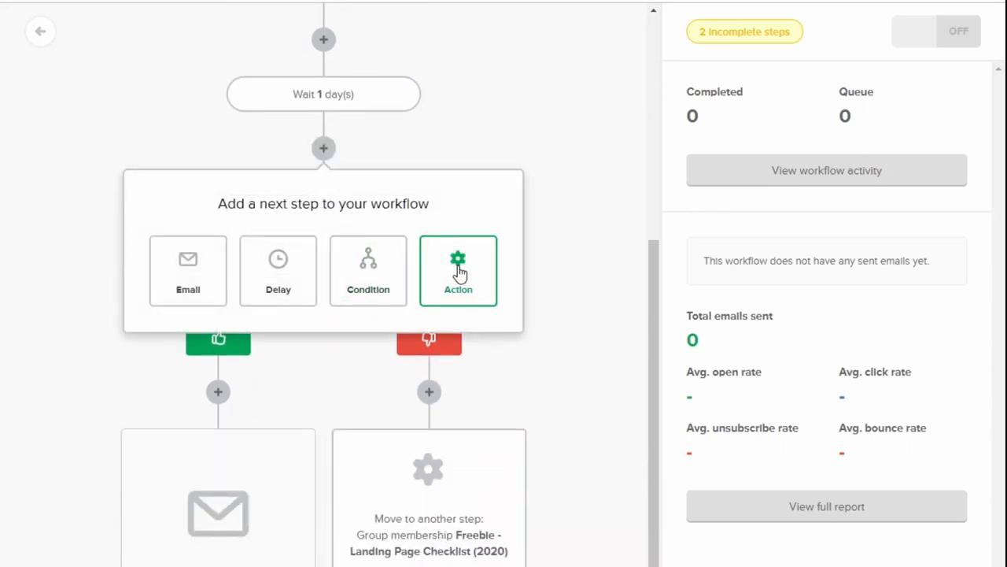